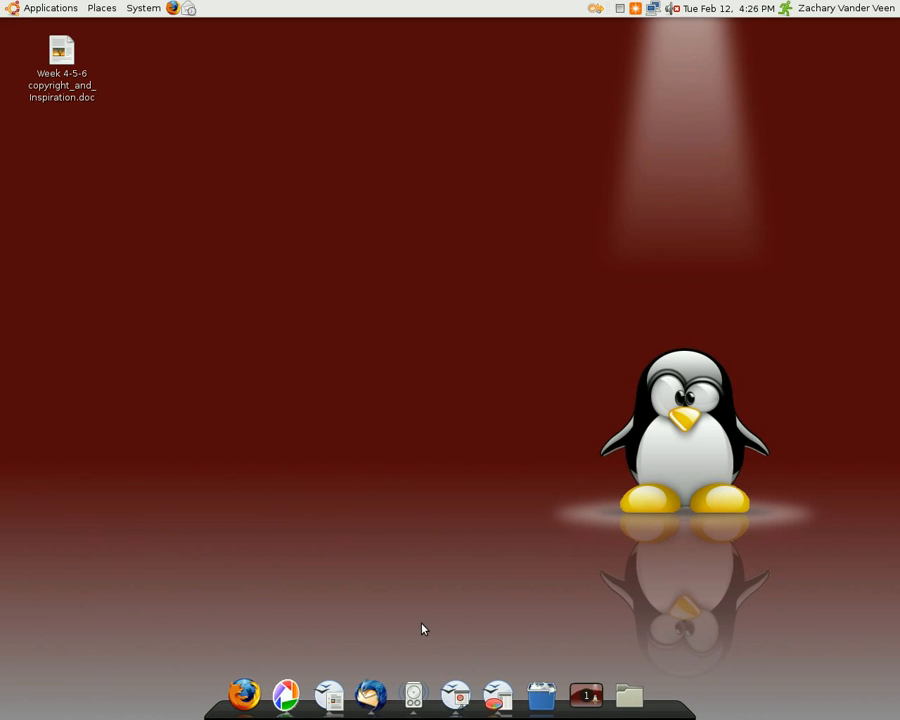
mouse_move(388, 552)
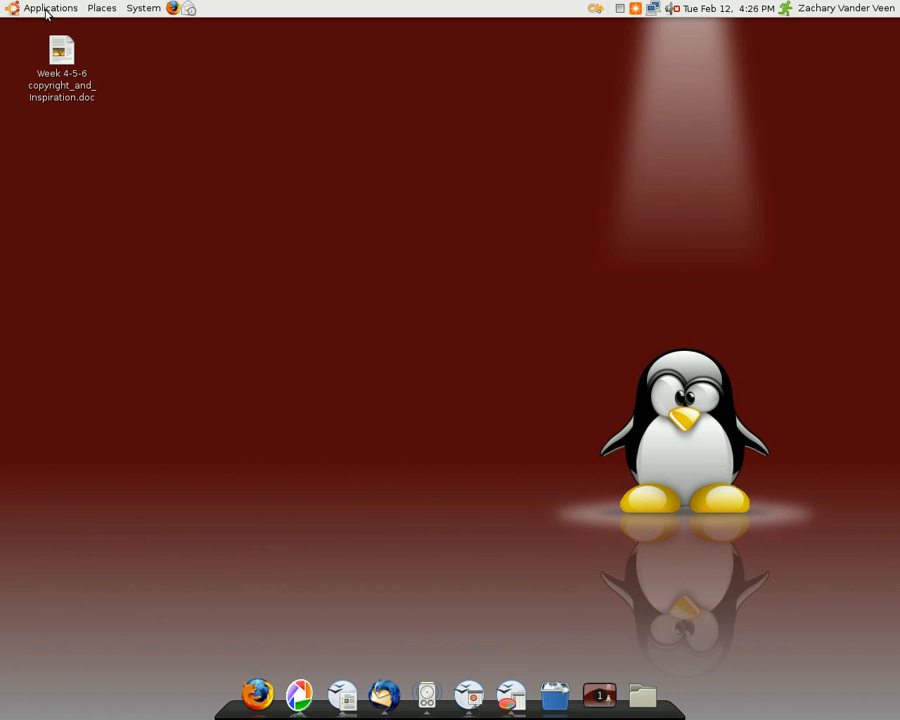
mouse_move(48, 8)
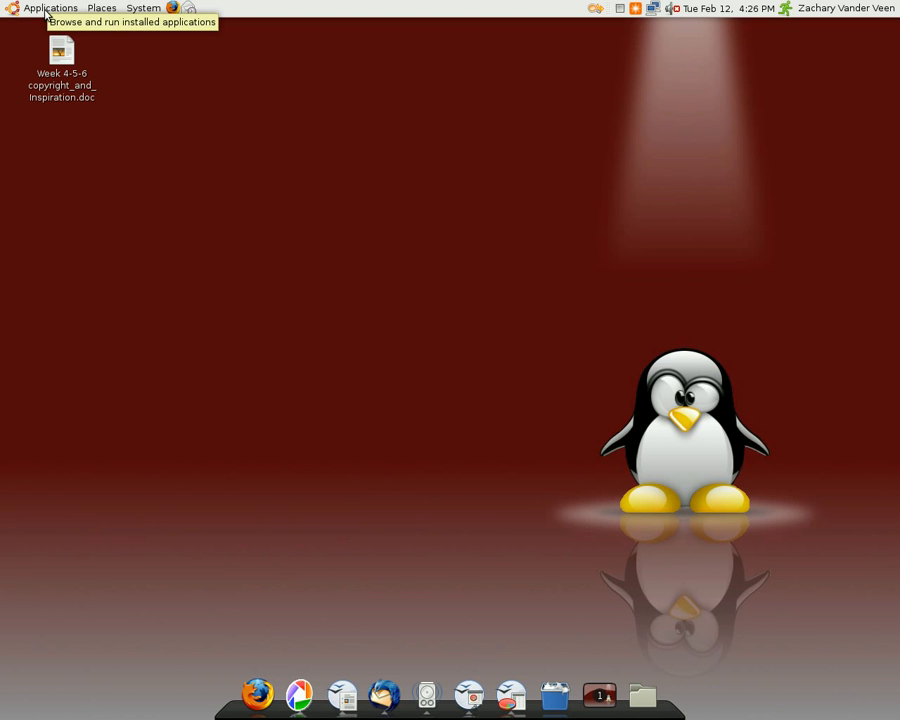
Step: Show the installed applications from the GNOME Applications menu
left_click(48, 8)
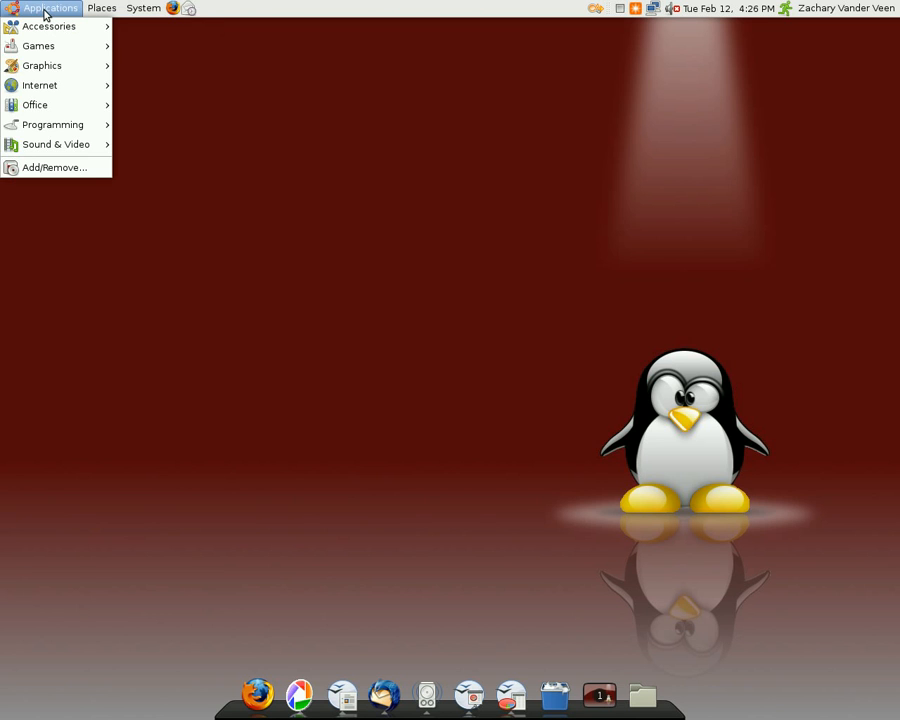
mouse_move(36, 104)
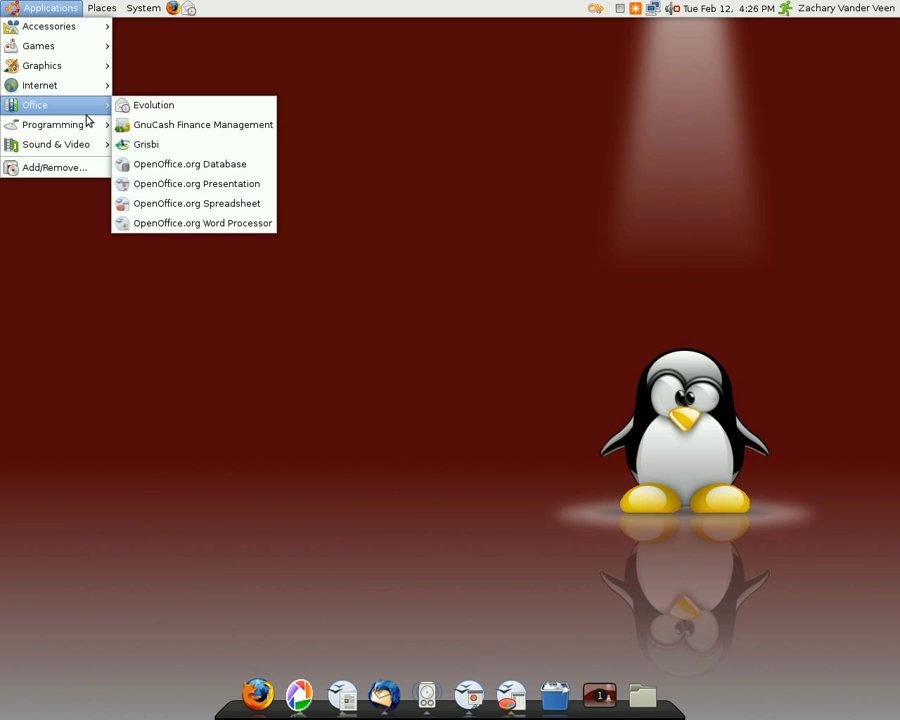
mouse_move(96, 120)
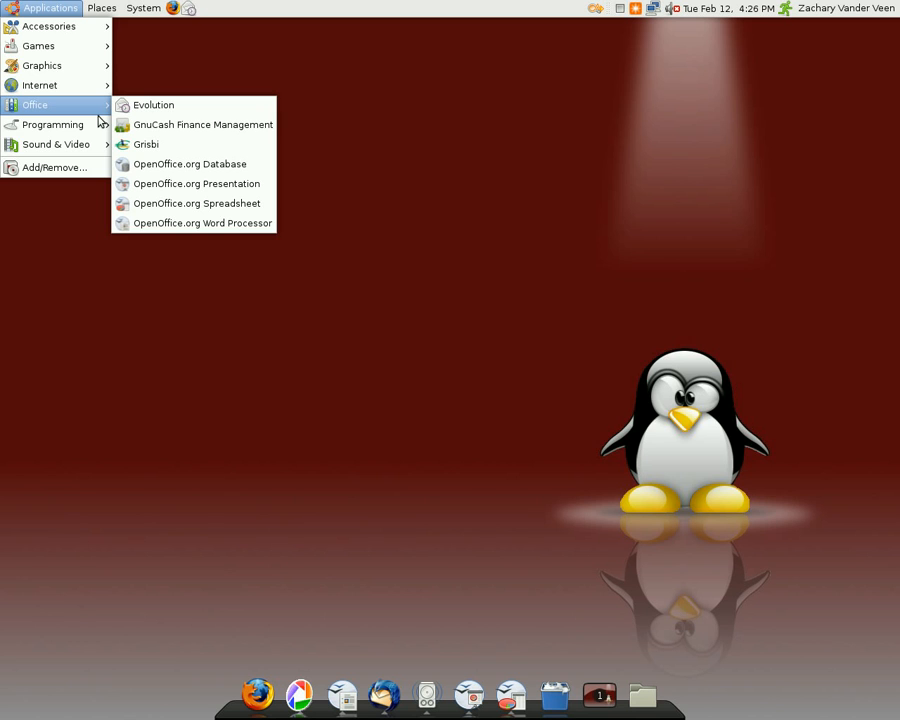
mouse_move(346, 572)
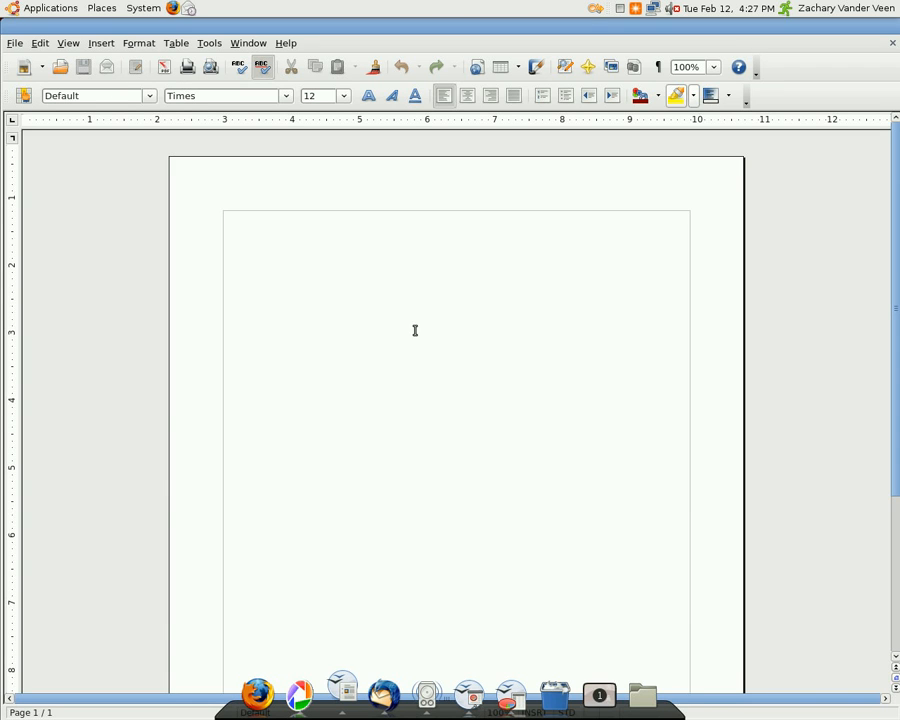
mouse_move(676, 96)
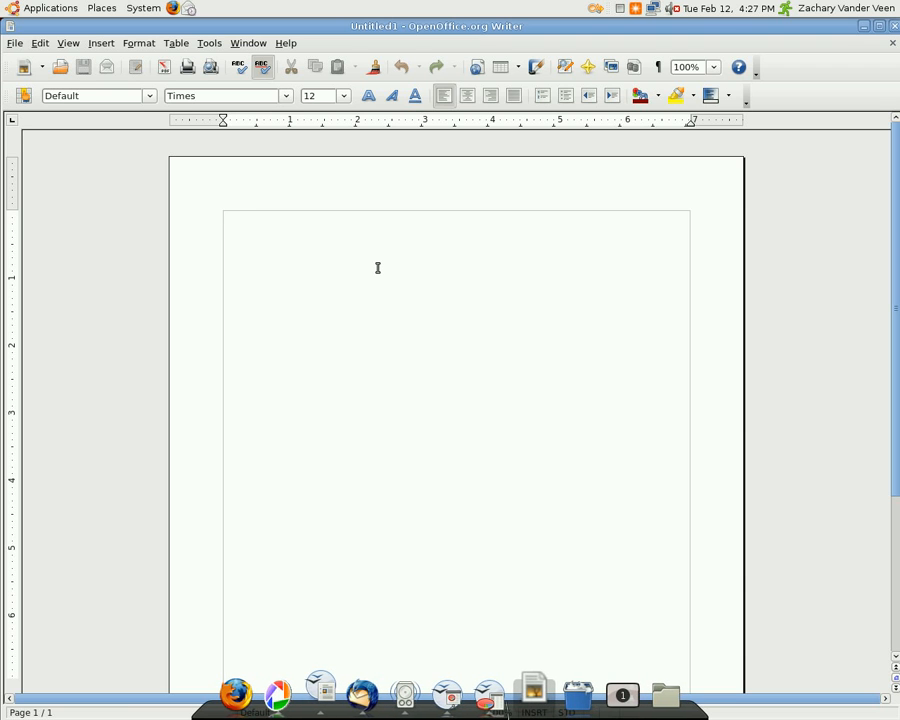
Step: Enter the word 'leah' into the new blank Writer document
type("leah")
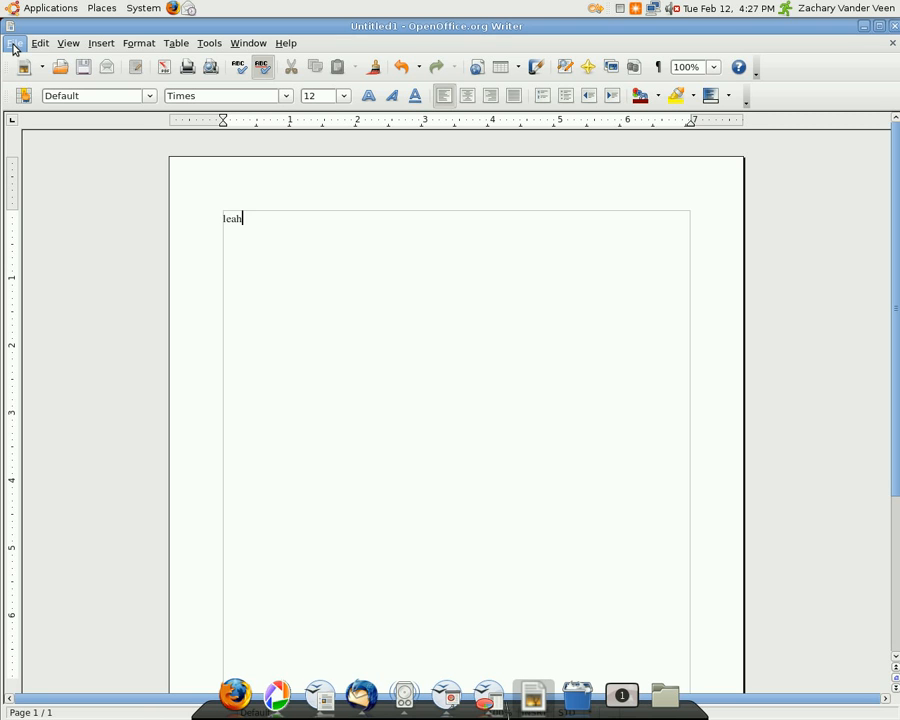
Step: Bring up the File commands for the document holding 'leah'
left_click(16, 44)
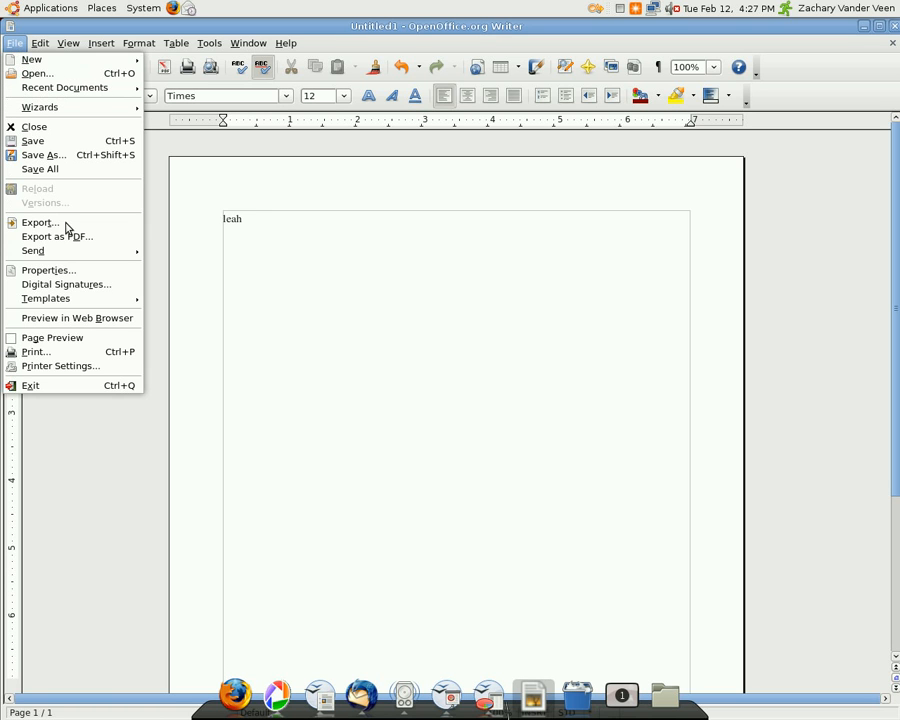
mouse_move(44, 154)
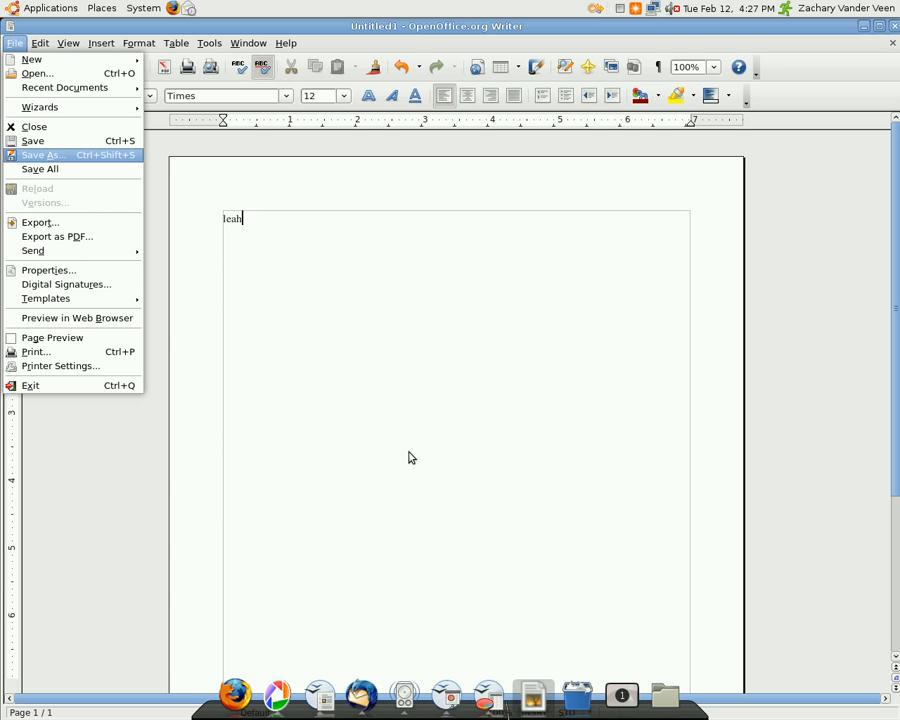
Step: Start Save As, proposing name 'Documents' in OpenDocument Text (.odt) format
left_click(44, 154)
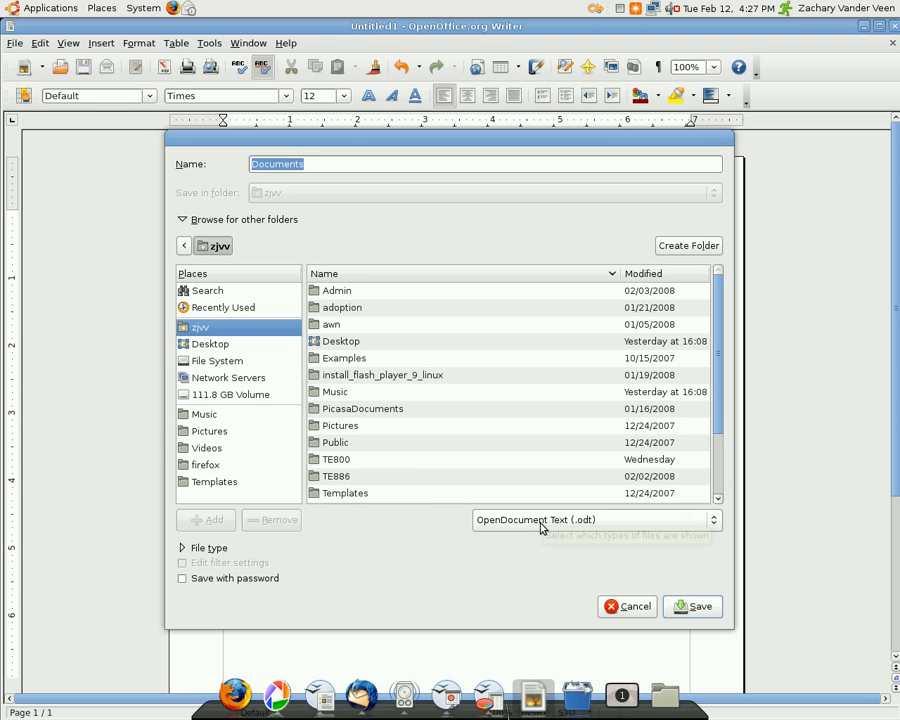
mouse_move(544, 524)
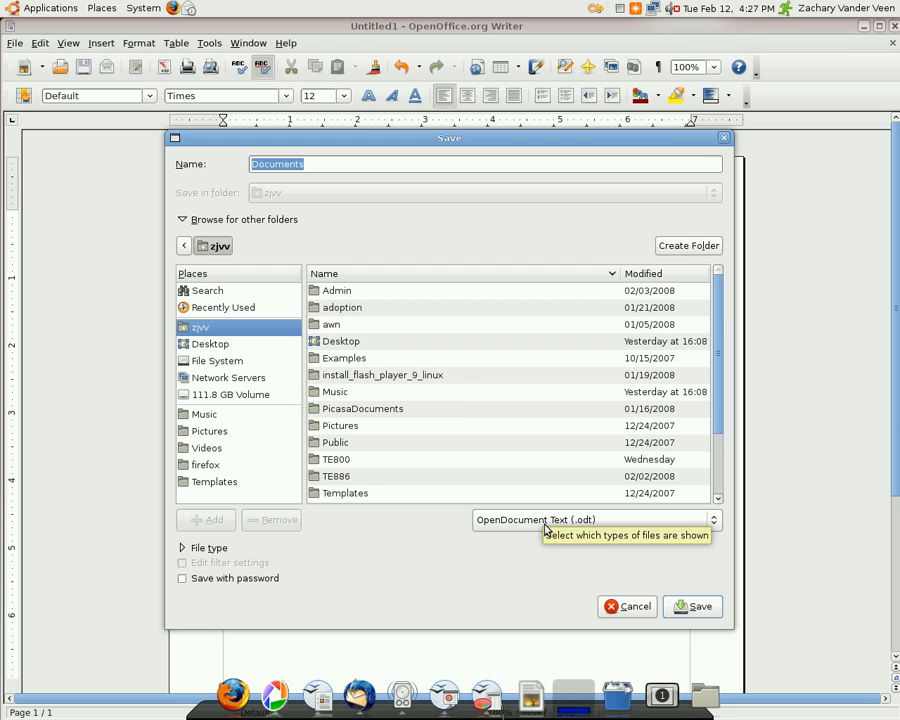
Step: Set the save file type to Microsoft Word 97/2000/XP (.doc)
left_click(712, 520)
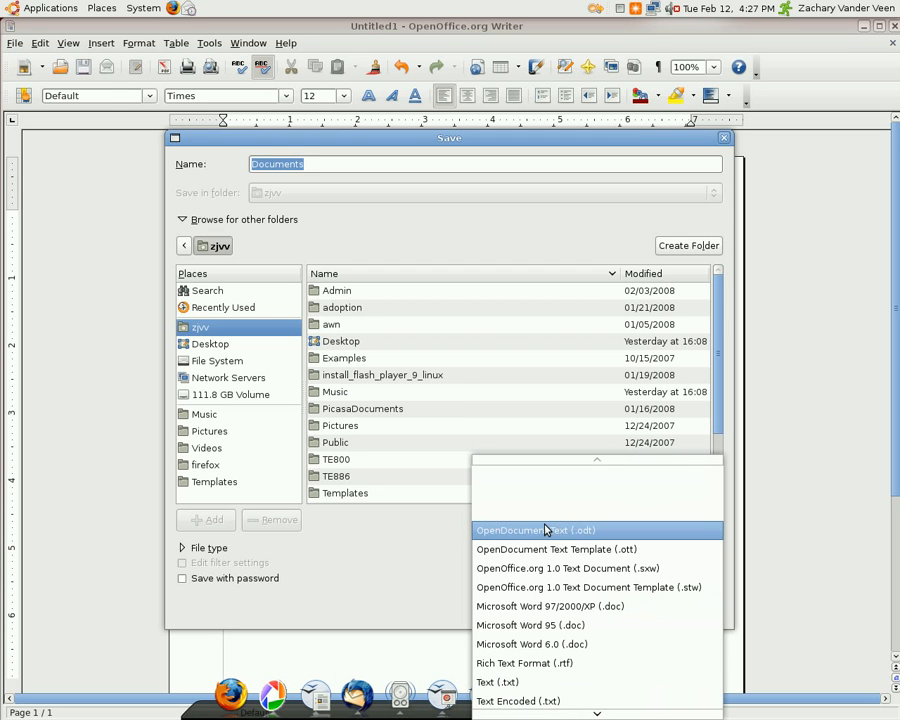
mouse_move(516, 624)
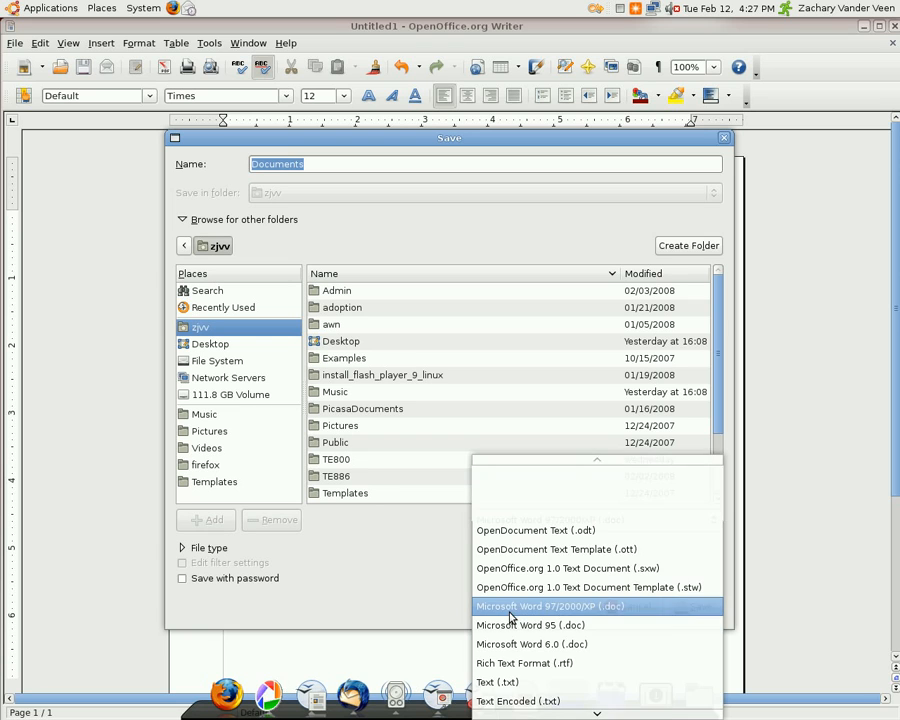
left_click(550, 606)
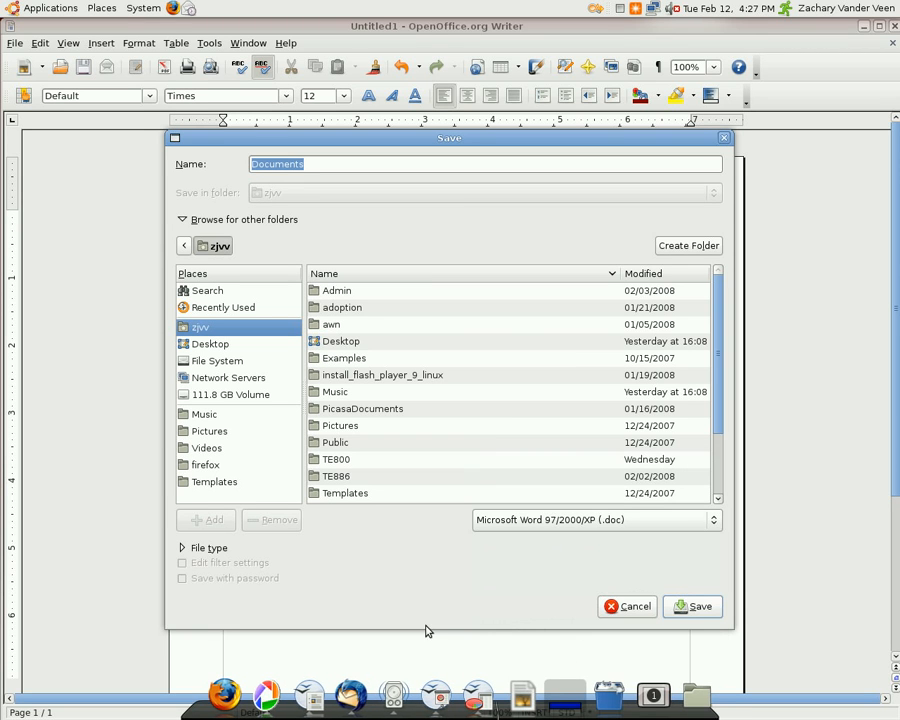
mouse_move(540, 608)
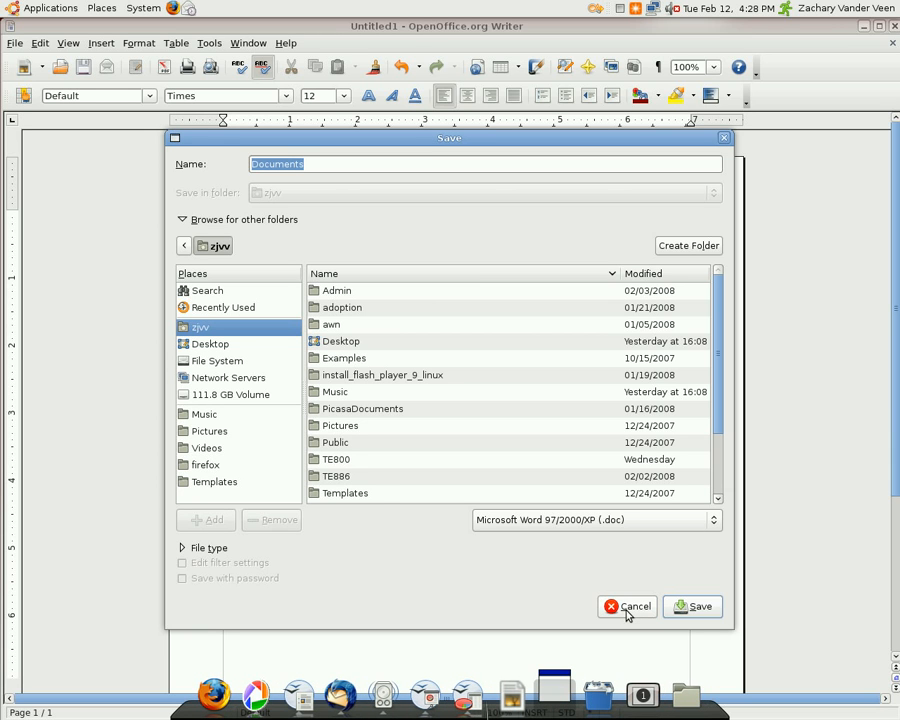
Step: Cancel the save dialog, leaving the 'leah' document unsaved
left_click(628, 606)
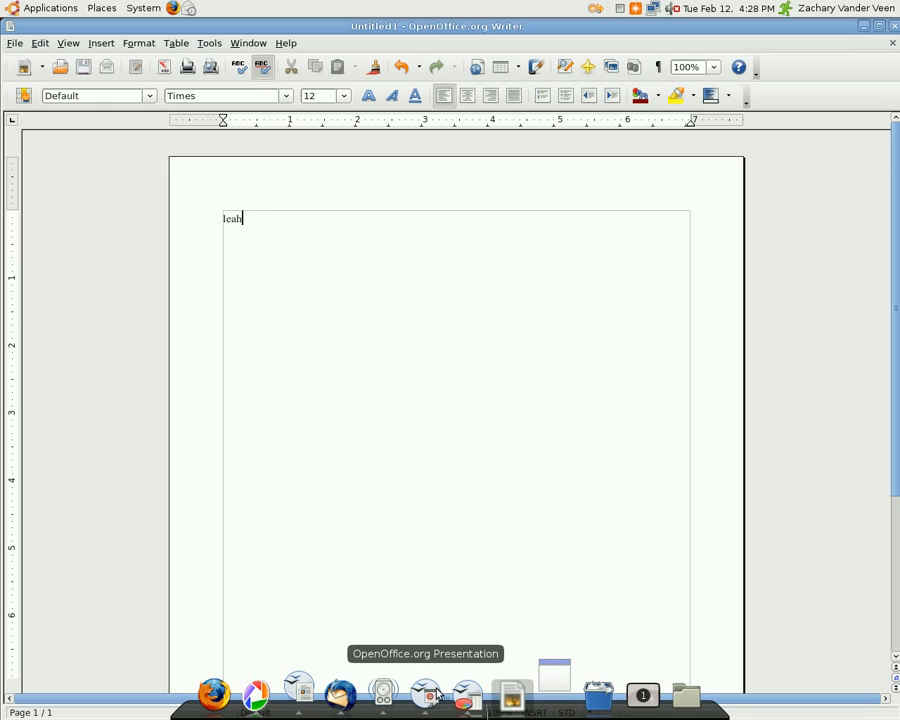
mouse_move(468, 694)
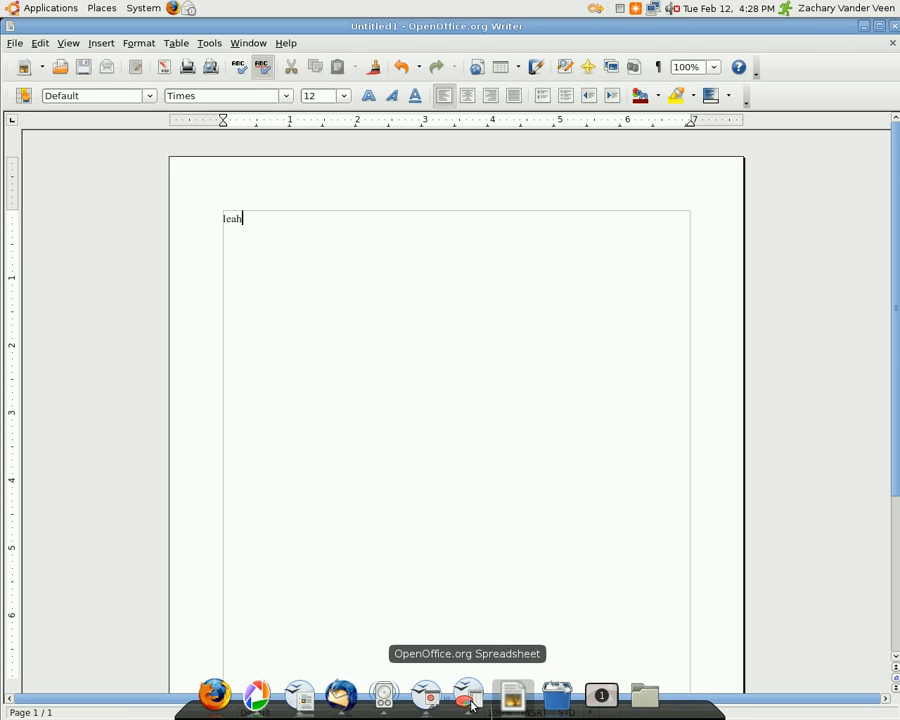